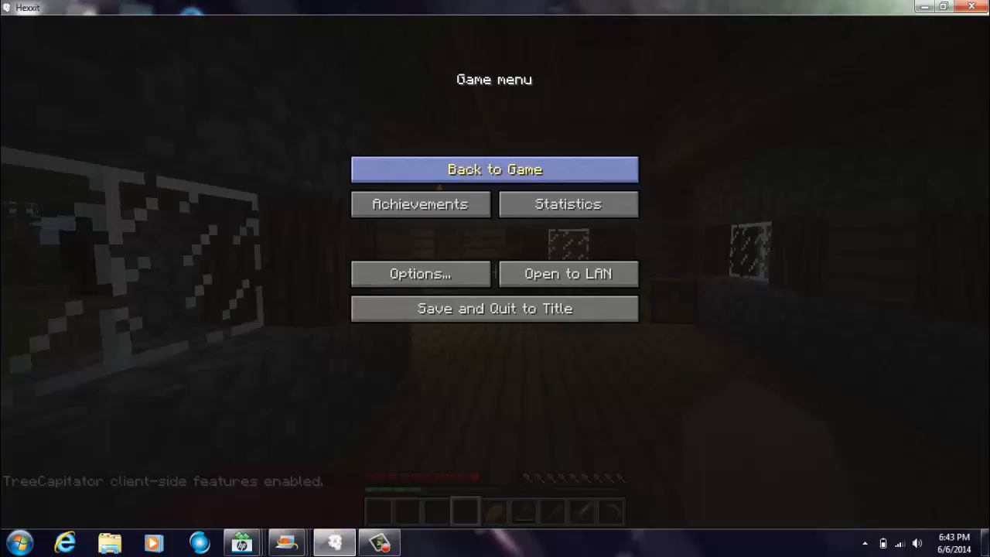
Resume the game from the pause screen and head out of the house into the village.
click(495, 168)
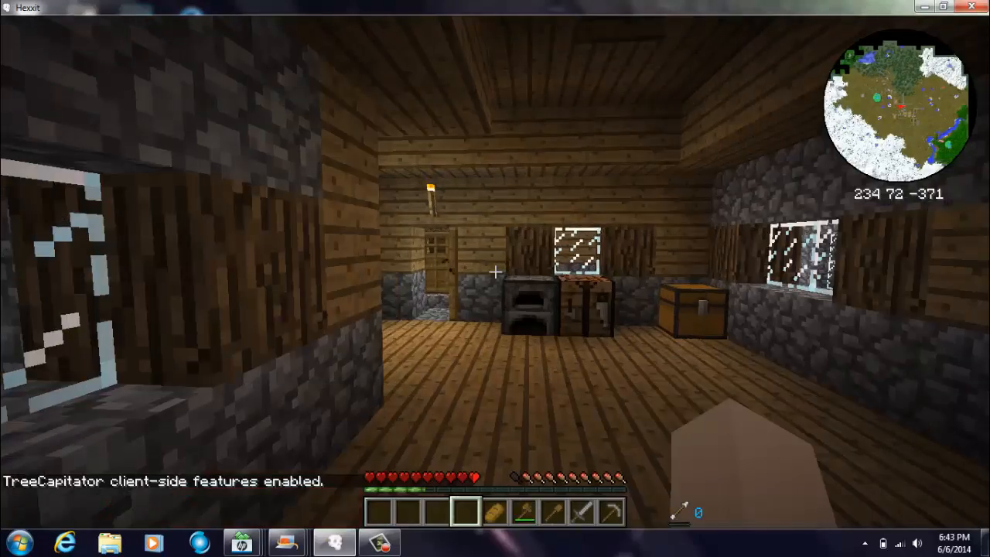
mouse_move(495, 278)
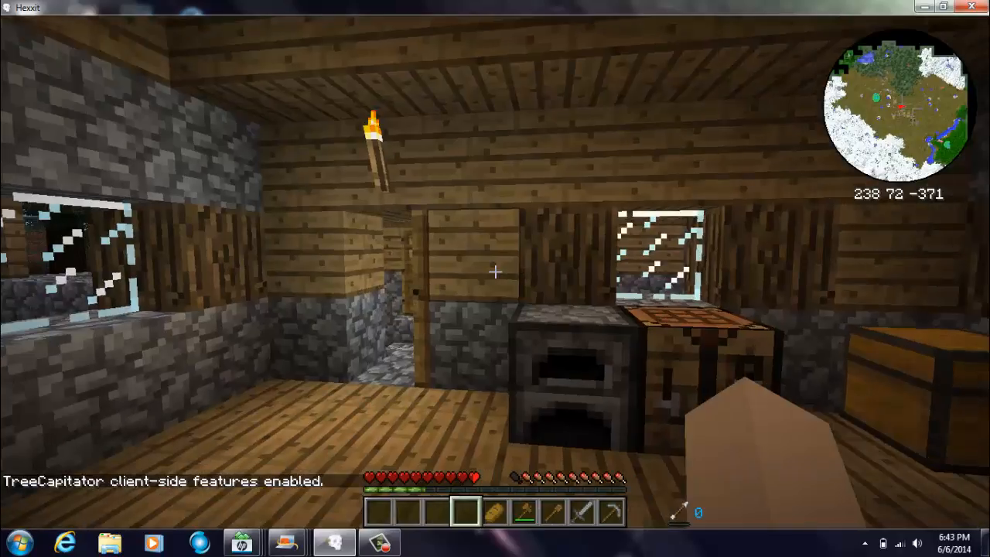
mouse_move(495, 278)
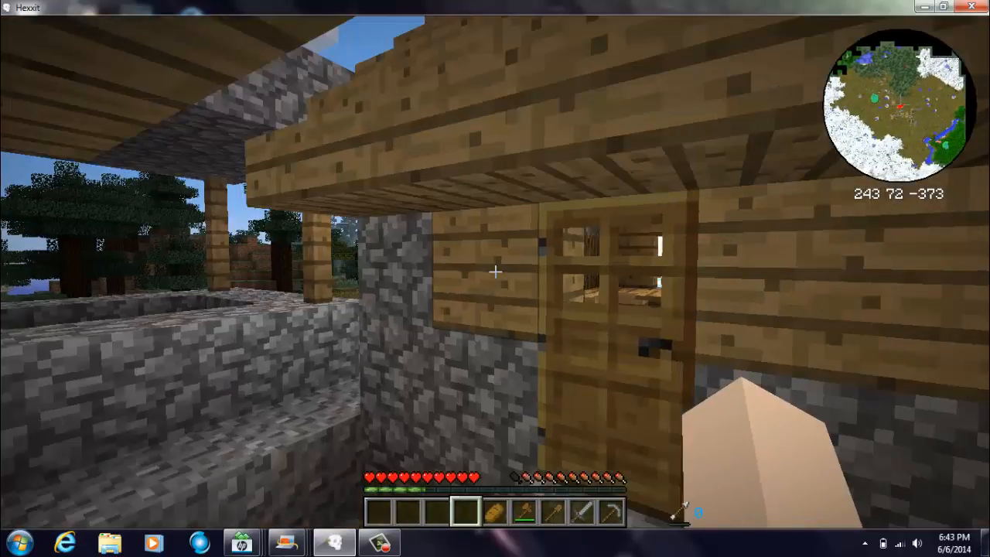
mouse_move(495, 271)
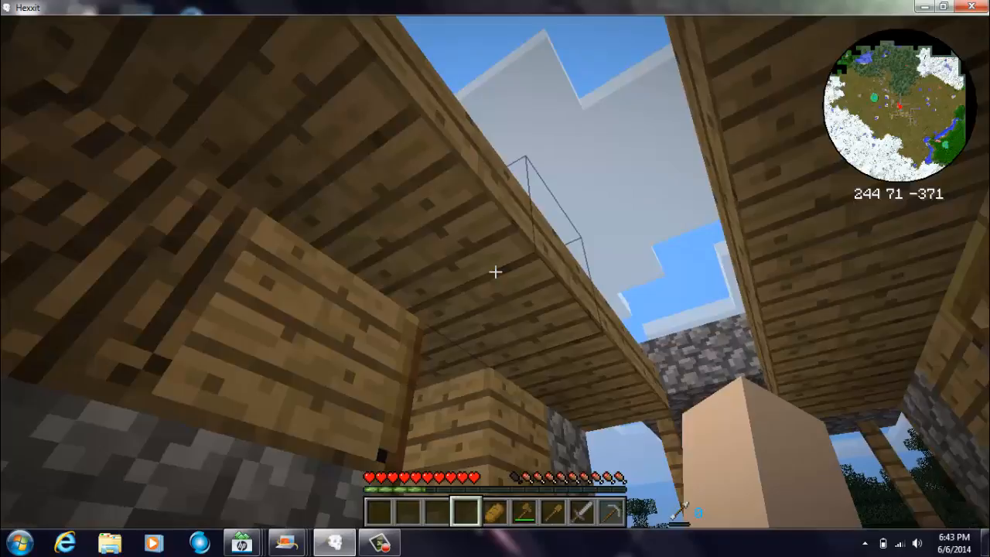
mouse_move(494, 279)
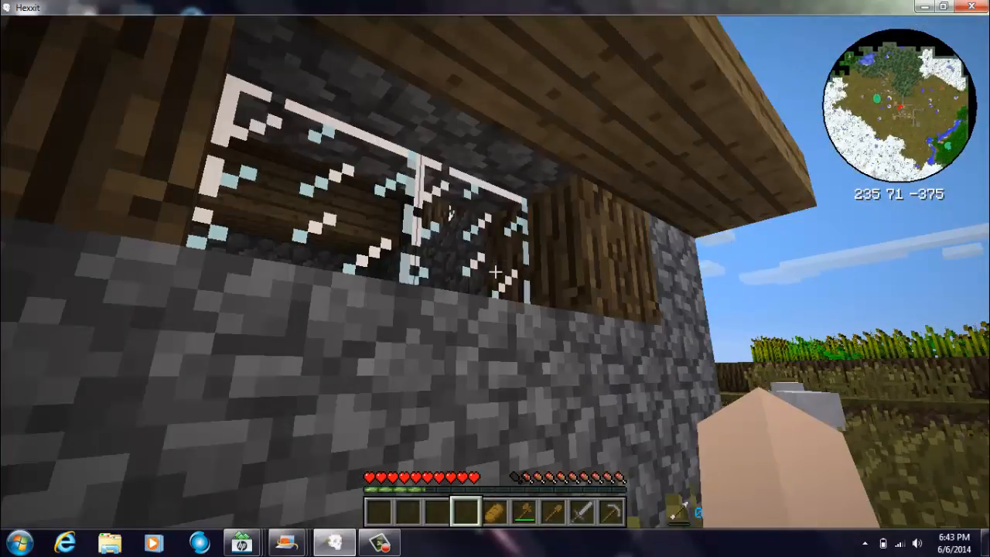
mouse_move(495, 279)
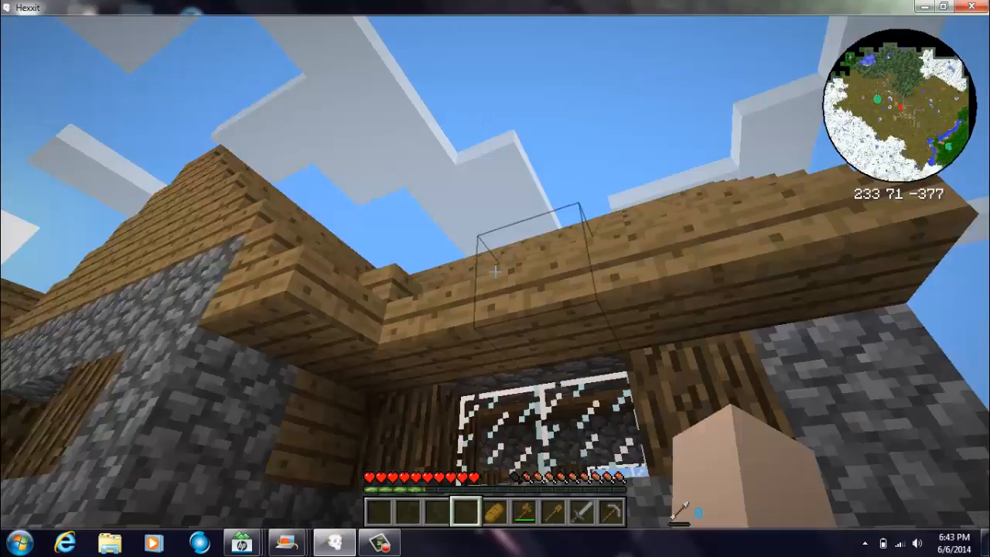
mouse_move(495, 271)
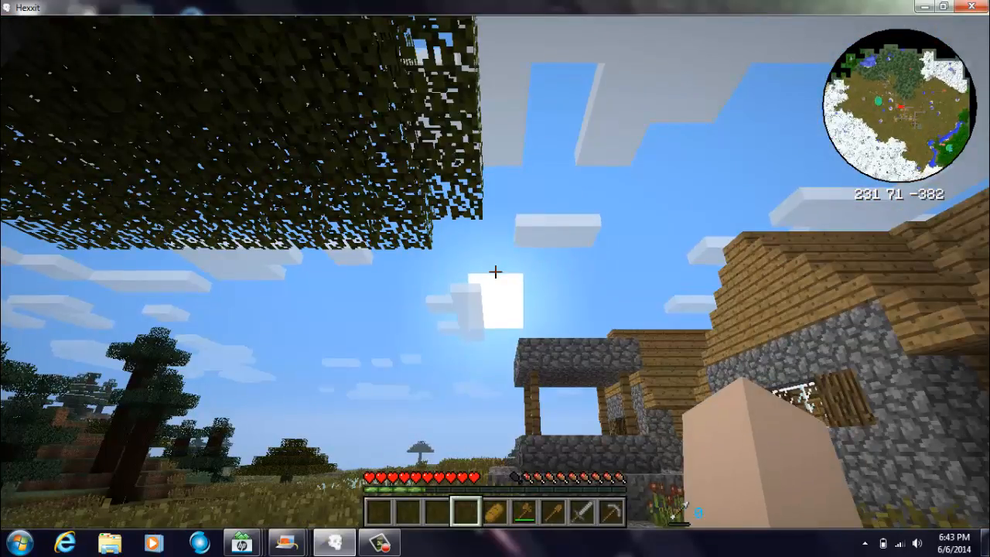
mouse_move(495, 272)
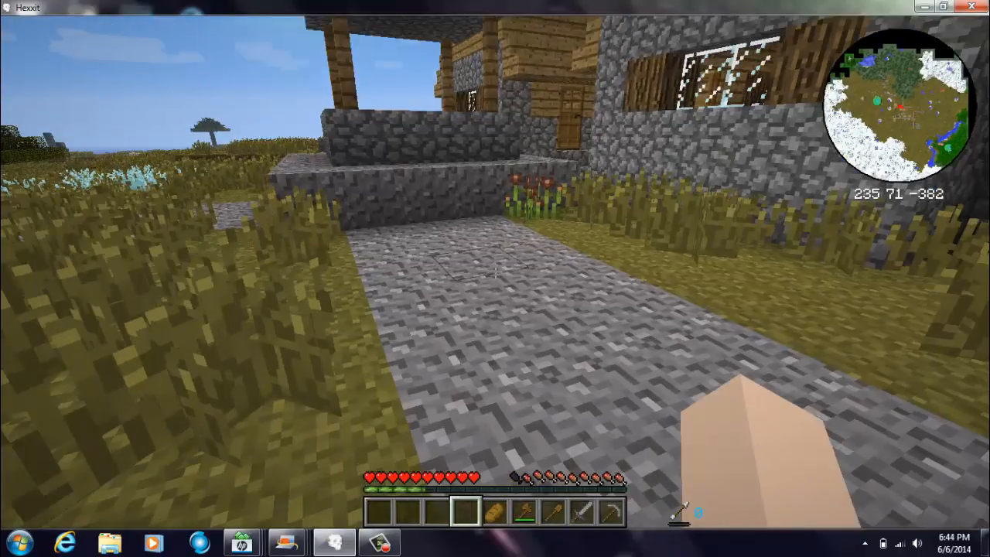
mouse_move(495, 278)
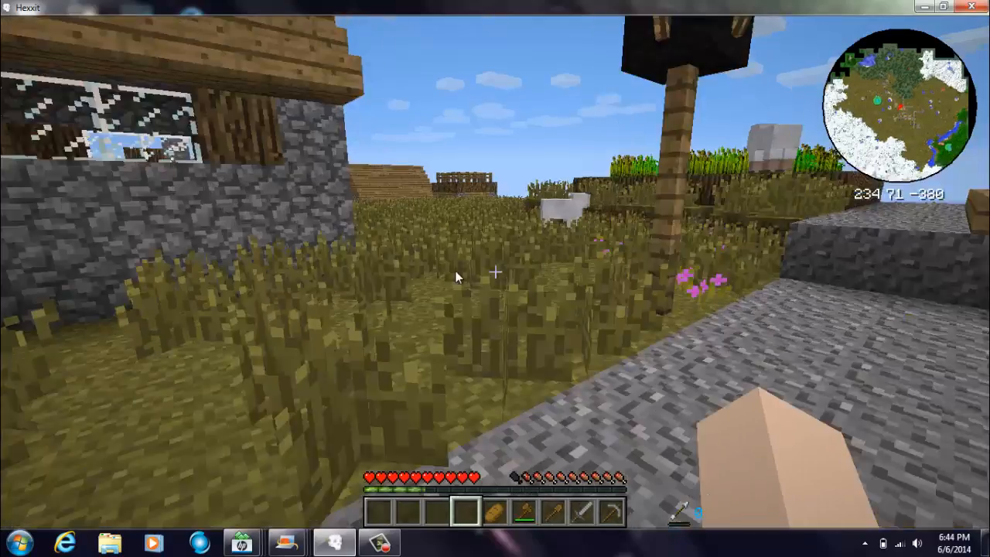
Pause the game and bring up the Settings screen via Options.
key(Escape)
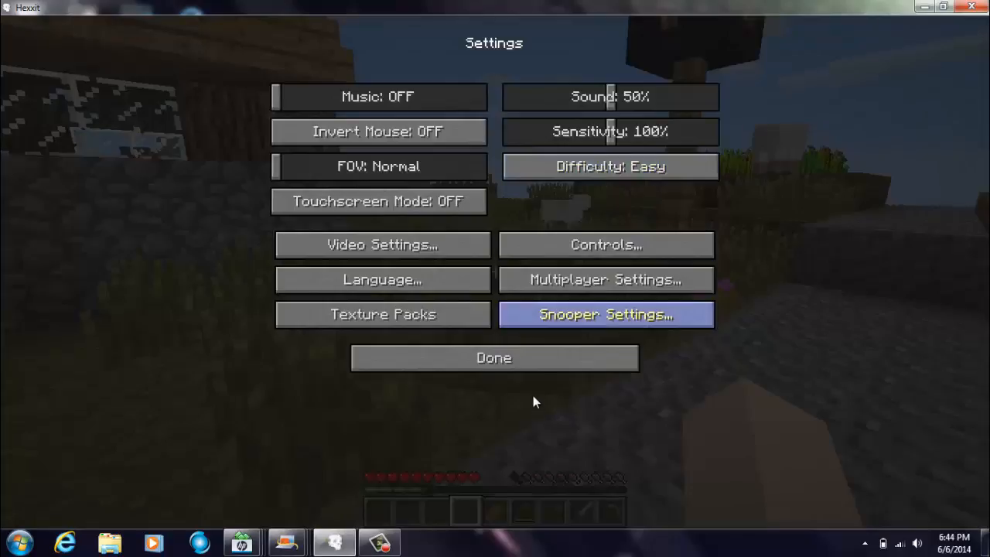
click(493, 357)
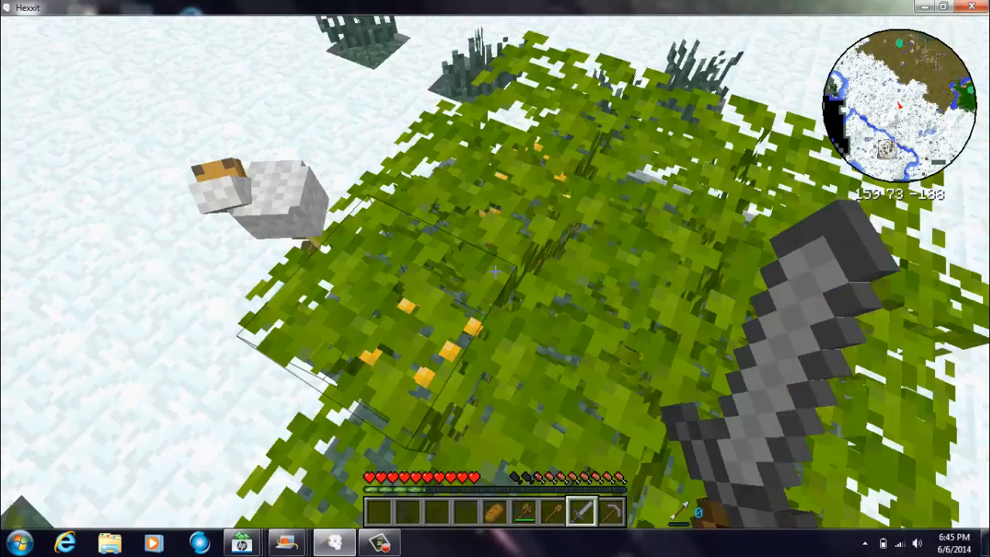
mouse_move(495, 278)
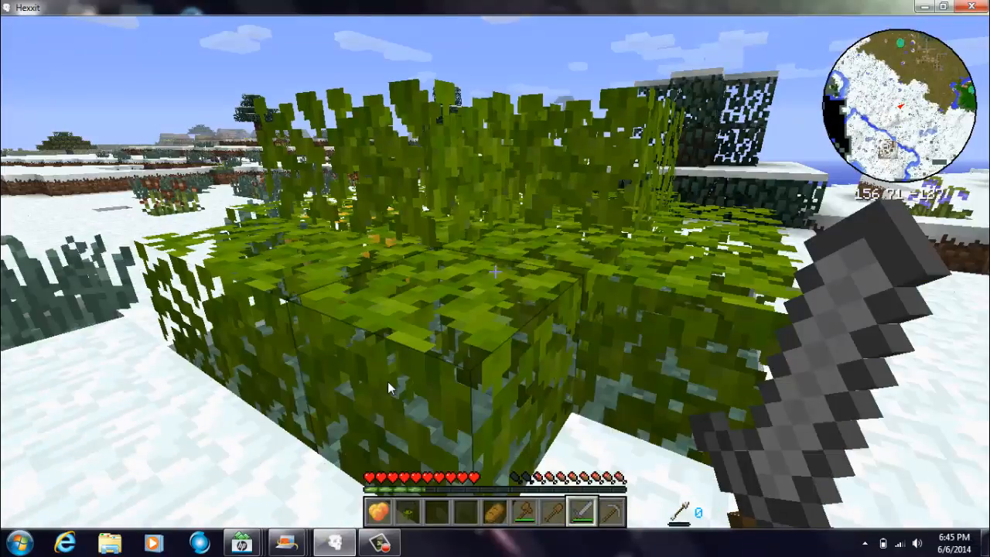
Check the inventory for the harvested Maloberry, then return to play.
key(e)
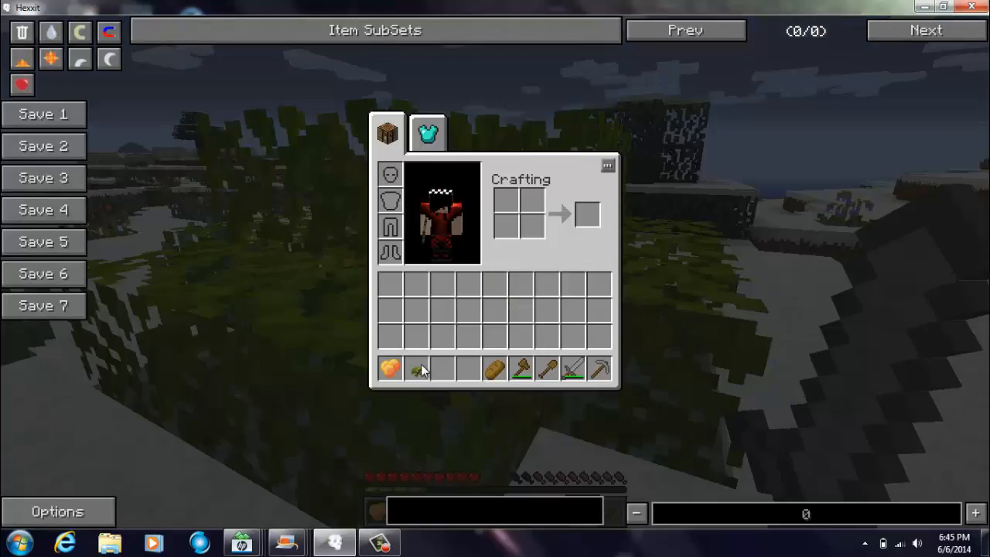
mouse_move(390, 368)
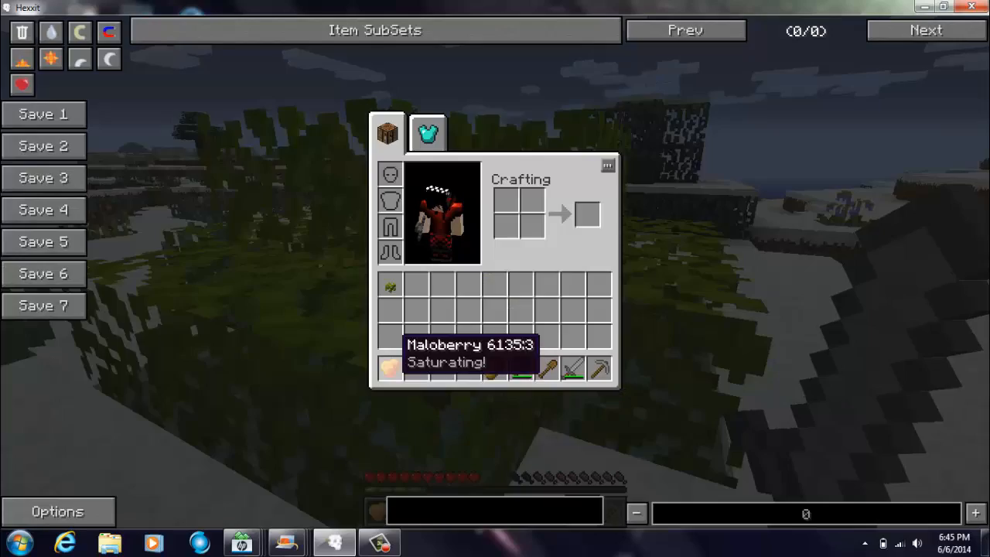
key(Escape)
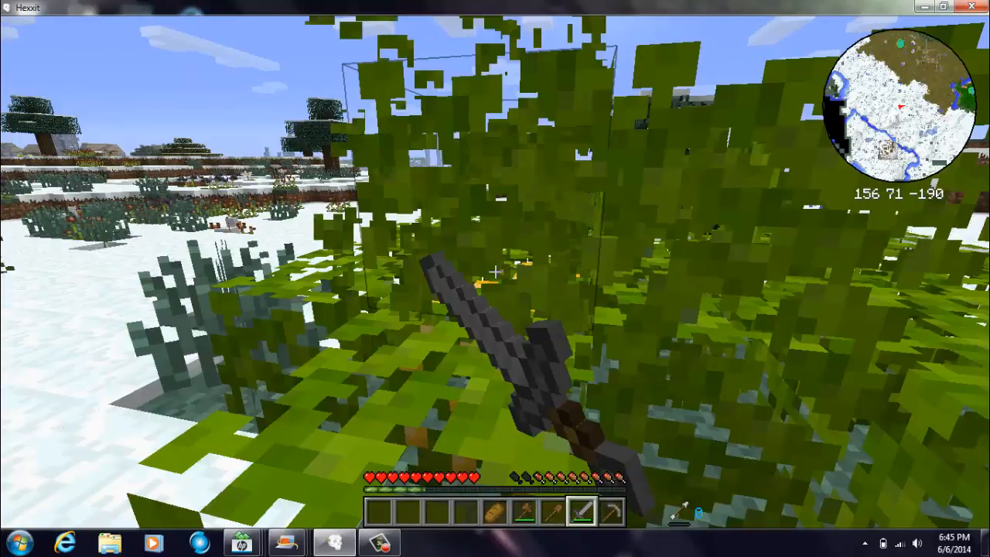
mouse_move(495, 279)
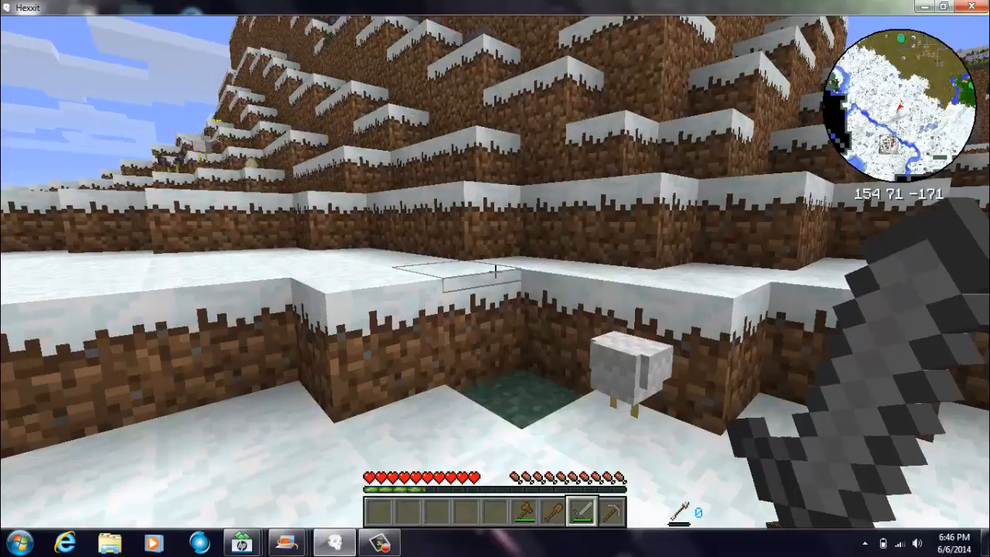
mouse_move(495, 278)
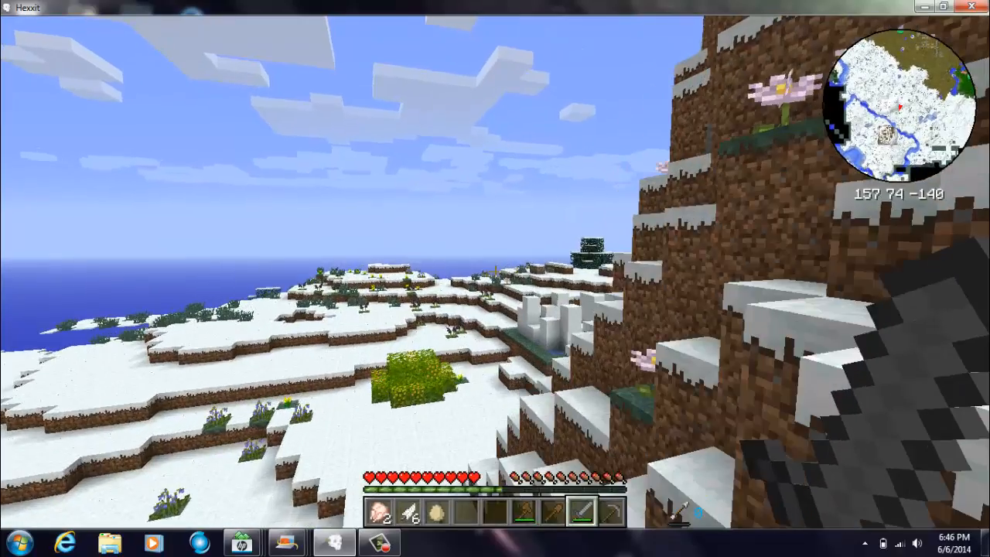
mouse_move(495, 278)
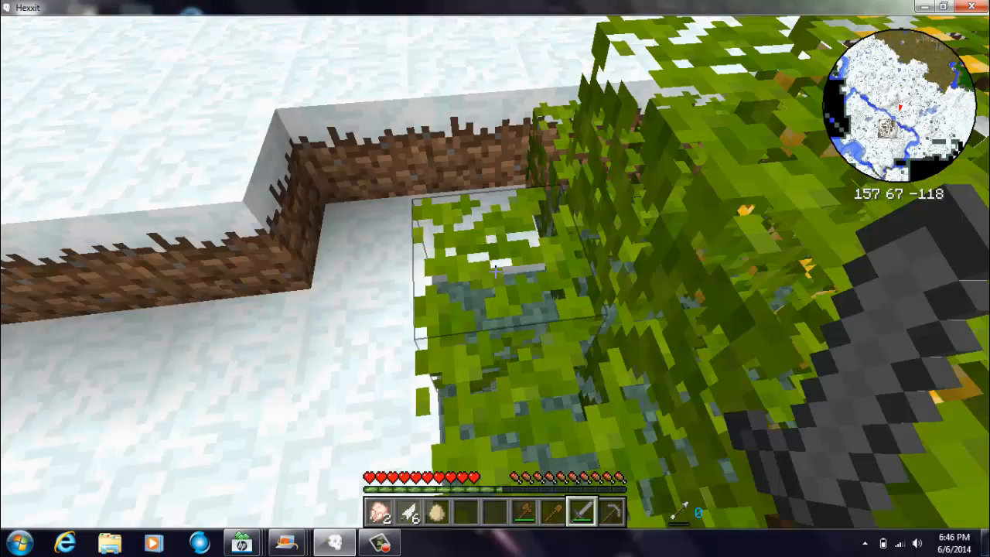
mouse_move(495, 278)
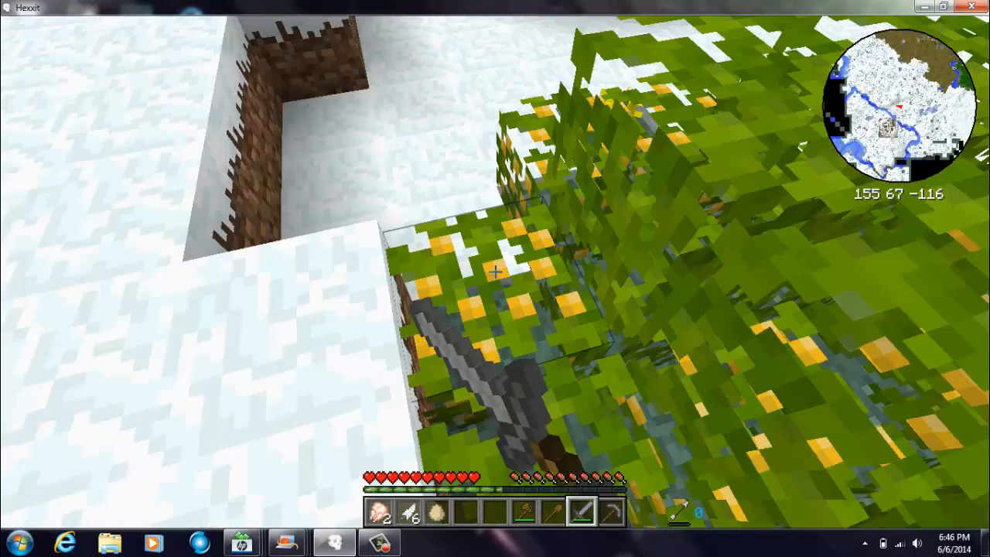
mouse_move(495, 279)
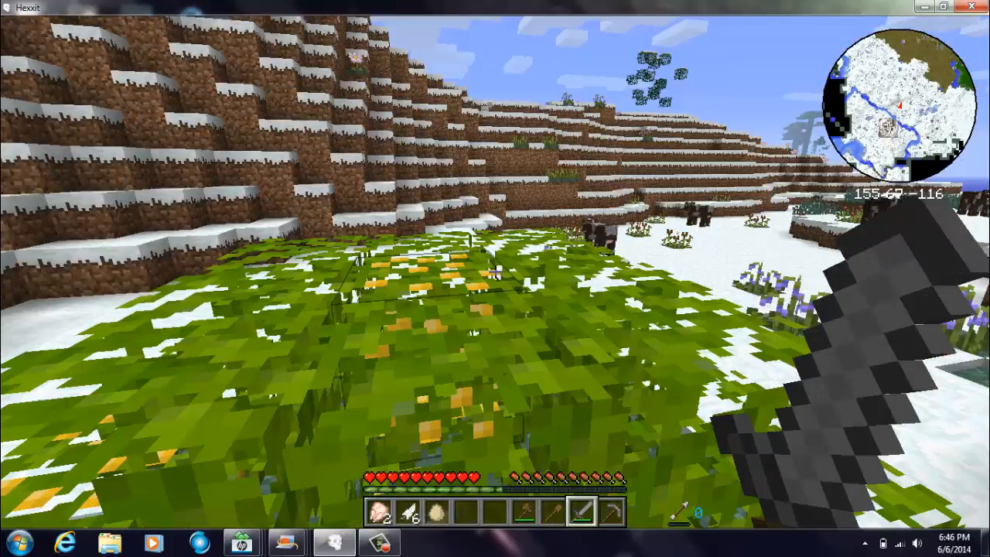
mouse_move(495, 278)
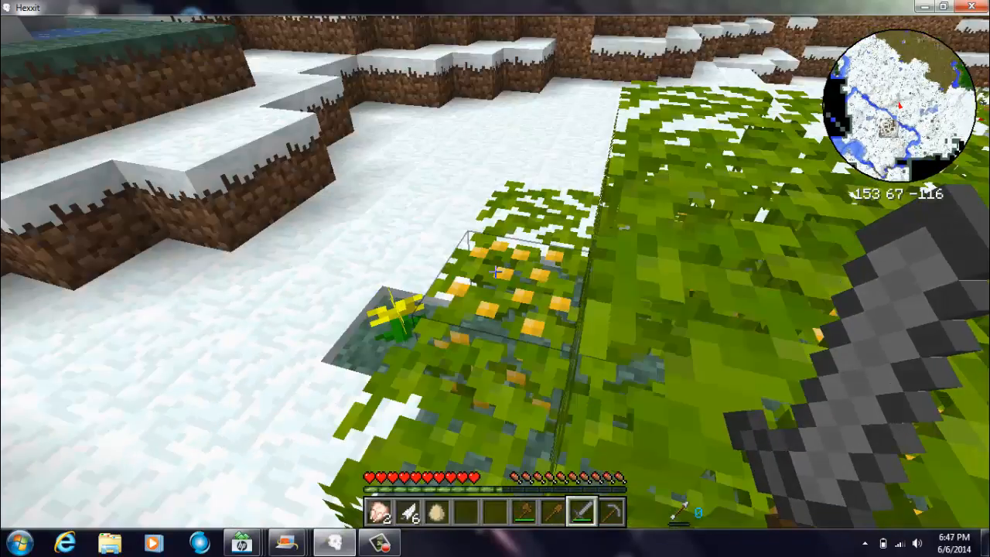
mouse_move(495, 279)
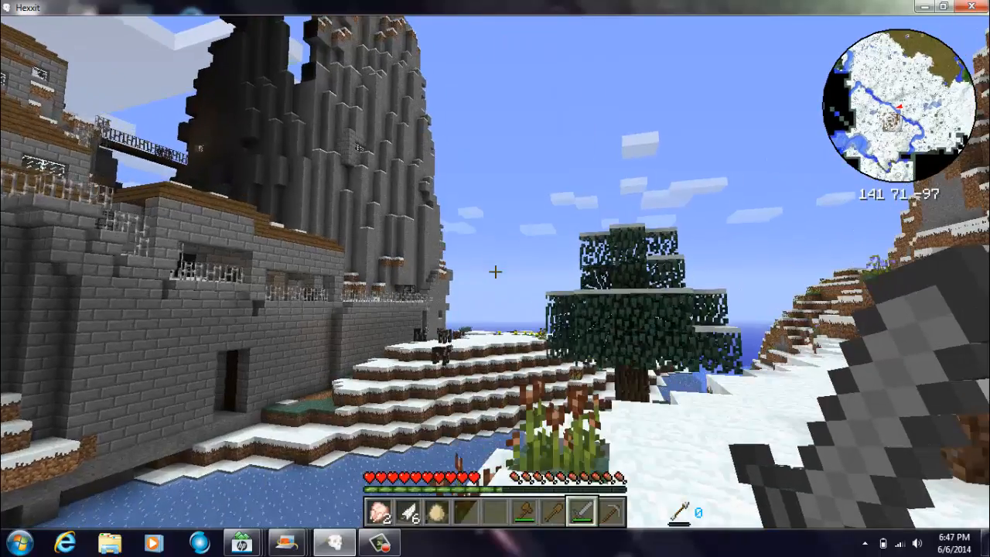
mouse_move(495, 271)
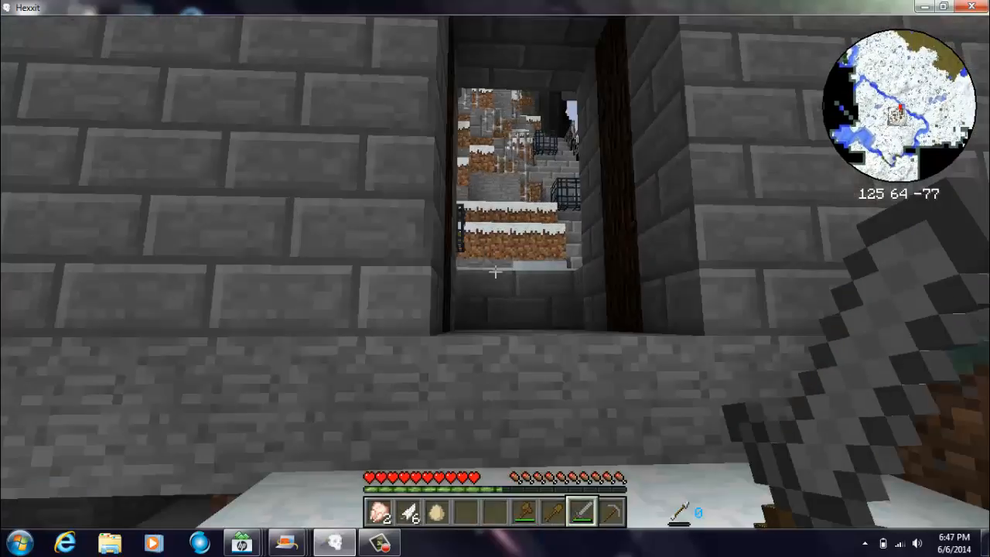
mouse_move(495, 278)
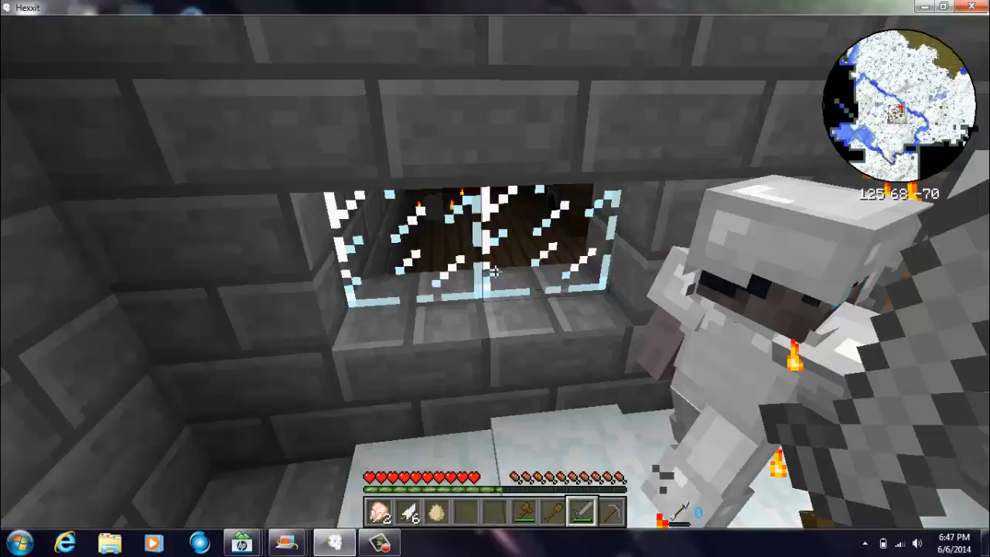
mouse_move(495, 279)
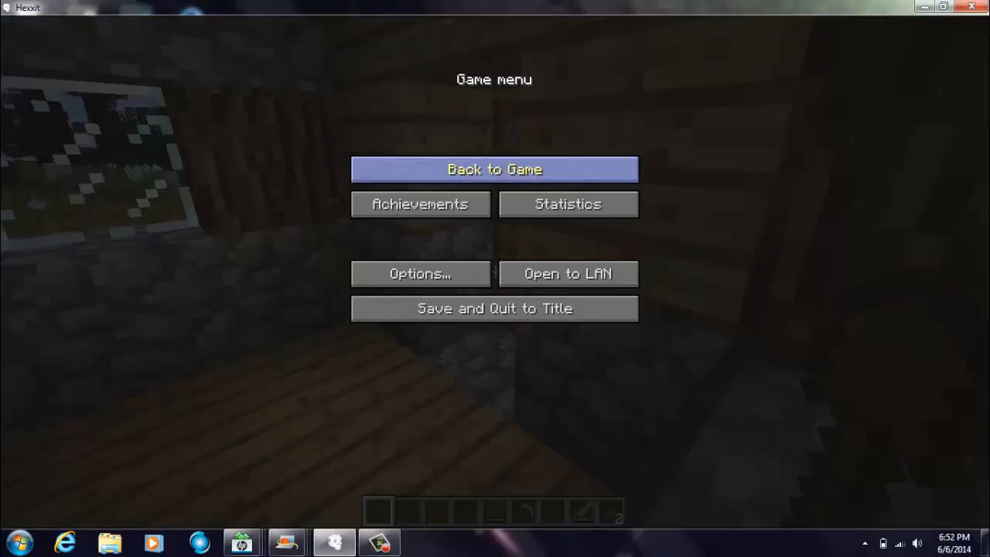
Resume play from the Game menu onto the village gravel path.
click(494, 169)
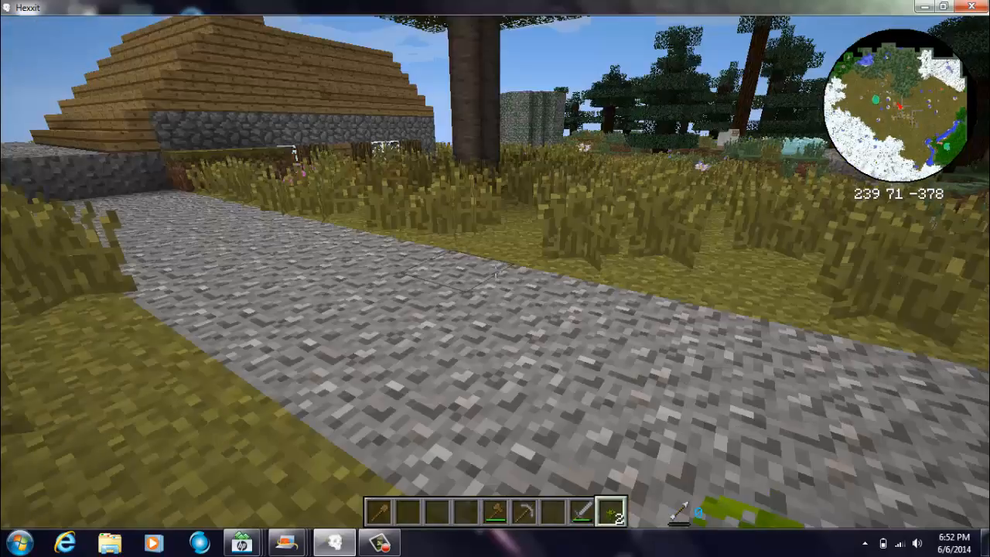
mouse_move(495, 279)
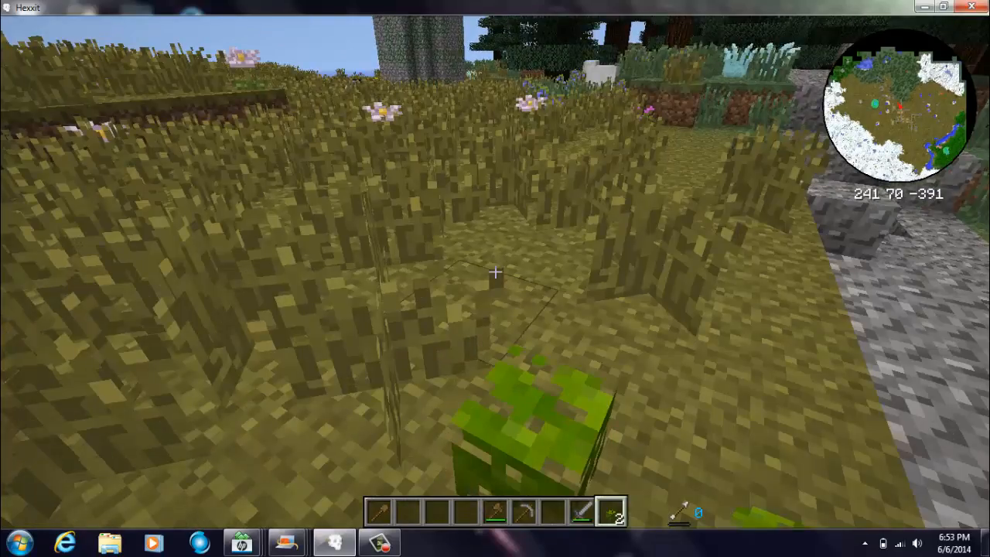
mouse_move(495, 278)
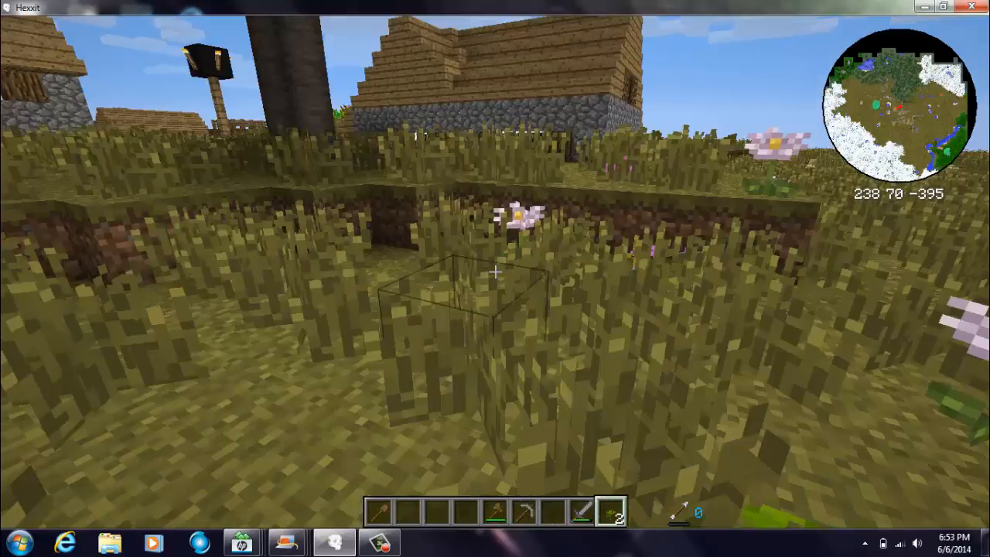
Pause the game after reaching the tall-grass field beside the houses.
key(Escape)
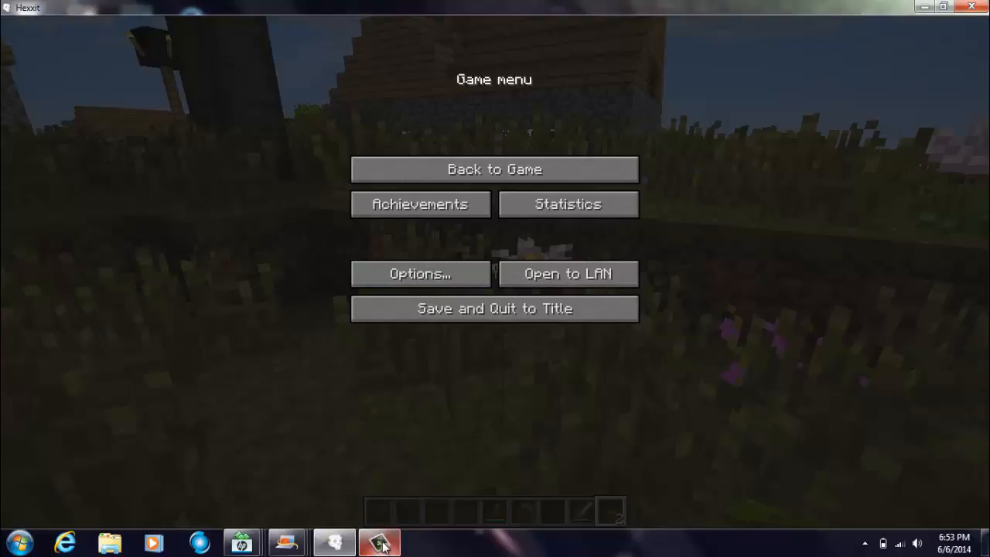
mouse_move(897, 485)
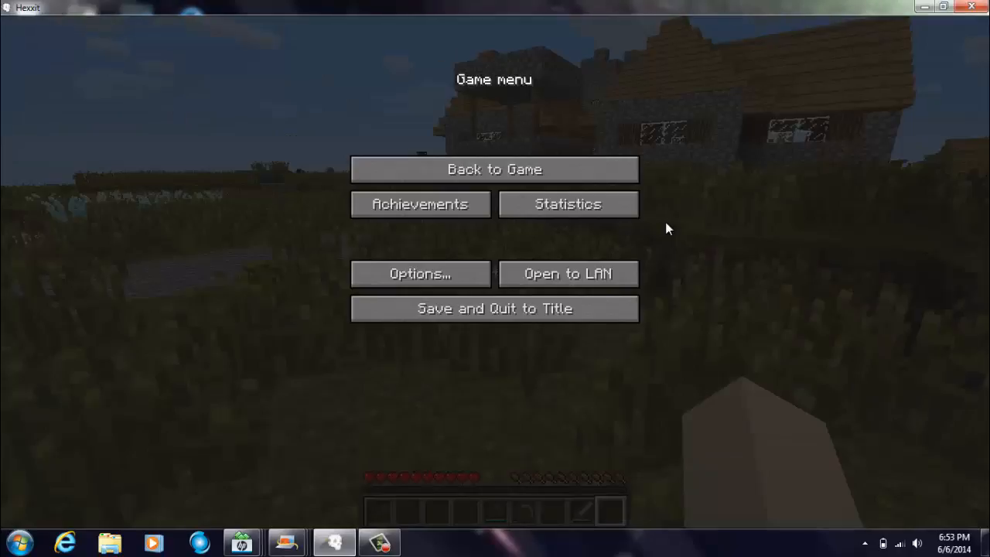
Resume play in the tall grass field near the village.
click(493, 168)
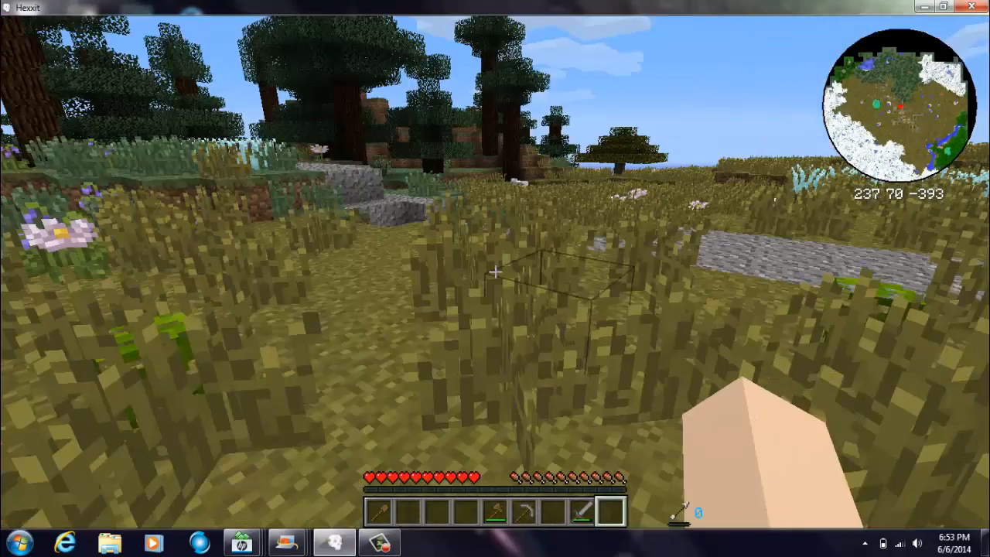
mouse_move(495, 278)
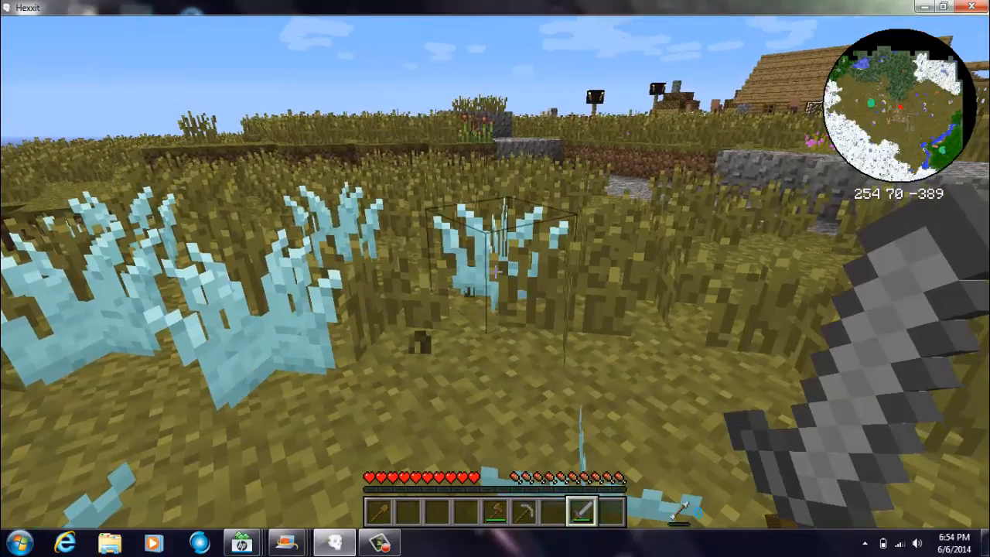
mouse_move(495, 278)
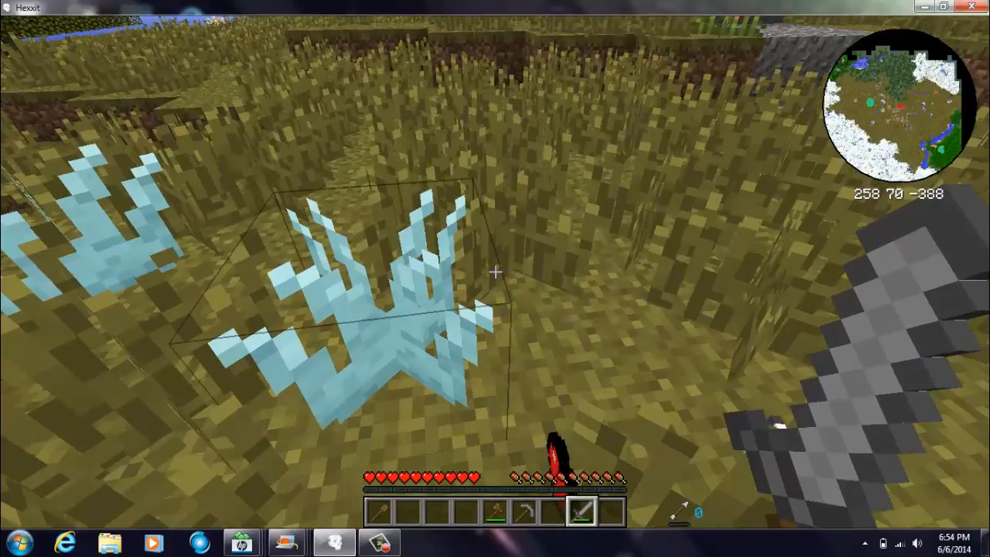
mouse_move(495, 279)
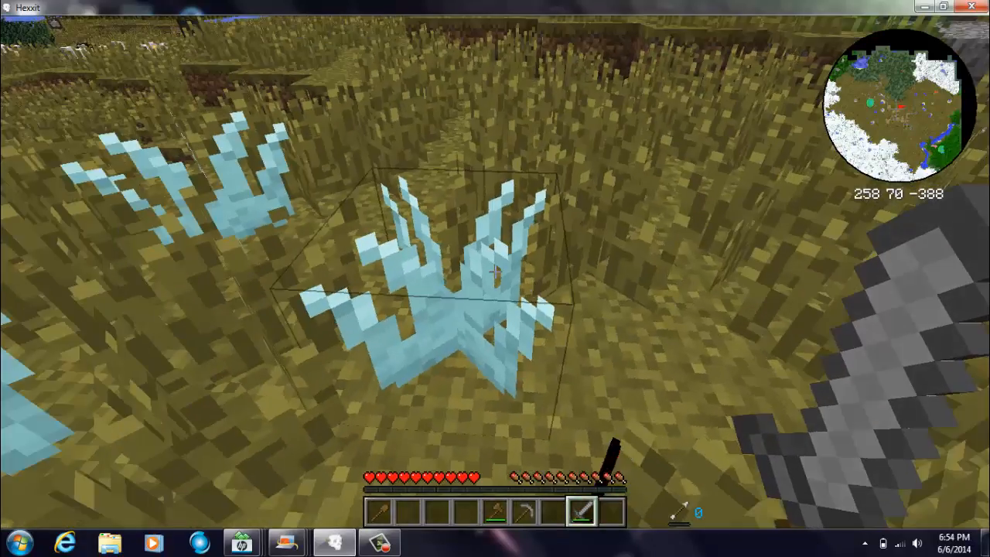
mouse_move(492, 271)
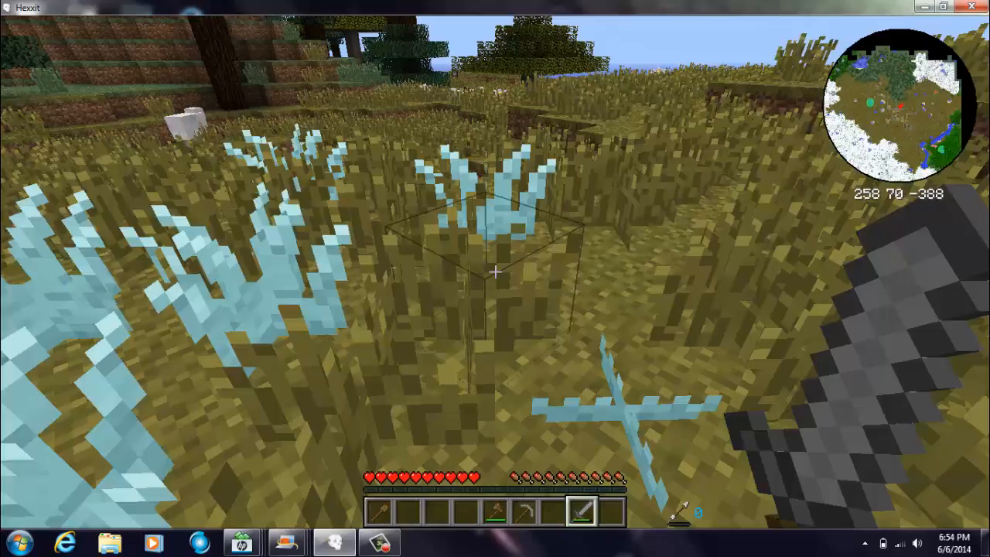
mouse_move(495, 279)
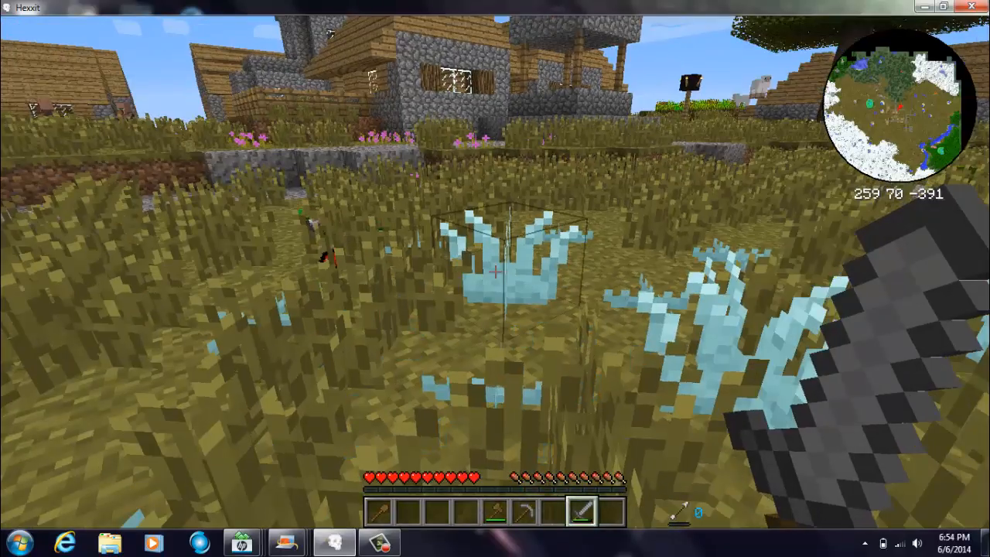
mouse_move(495, 278)
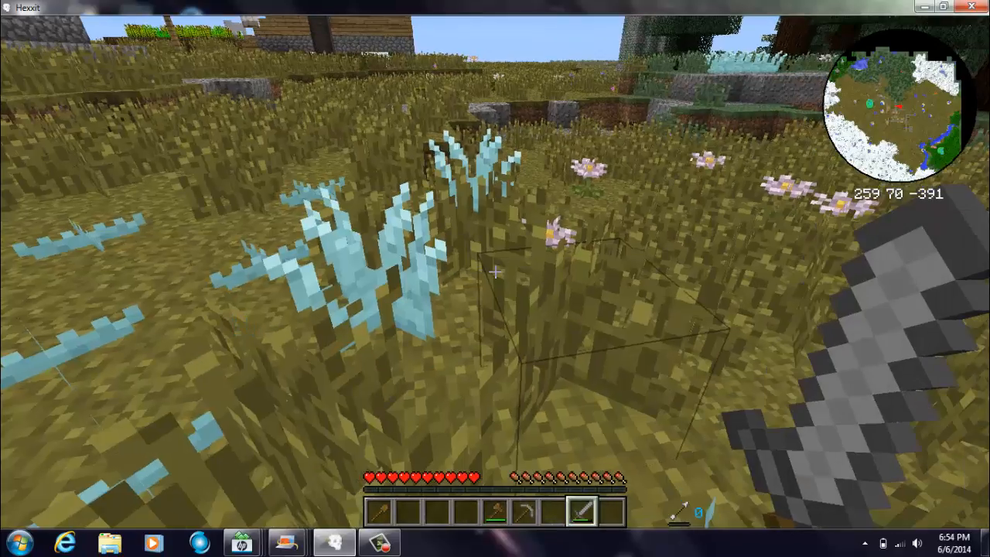
mouse_move(495, 279)
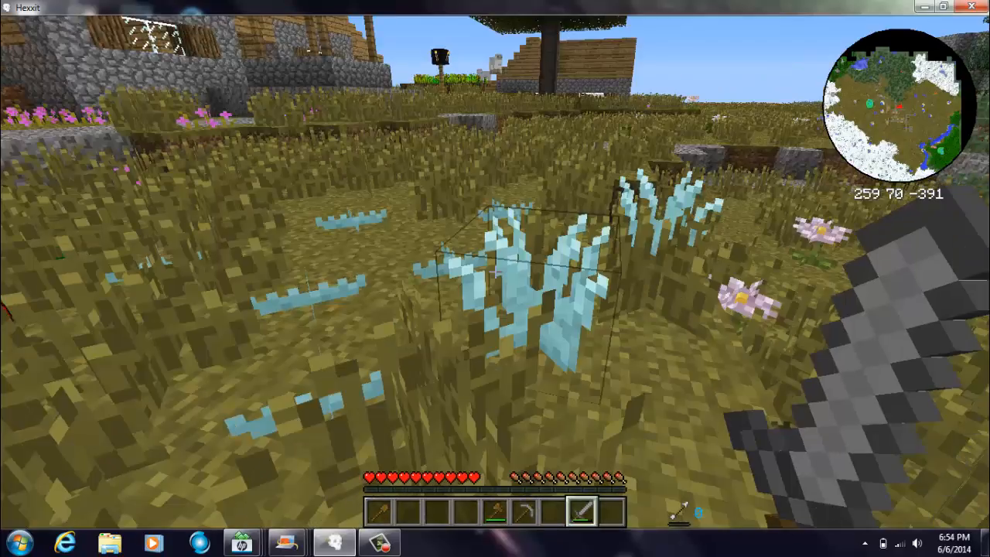
mouse_move(495, 278)
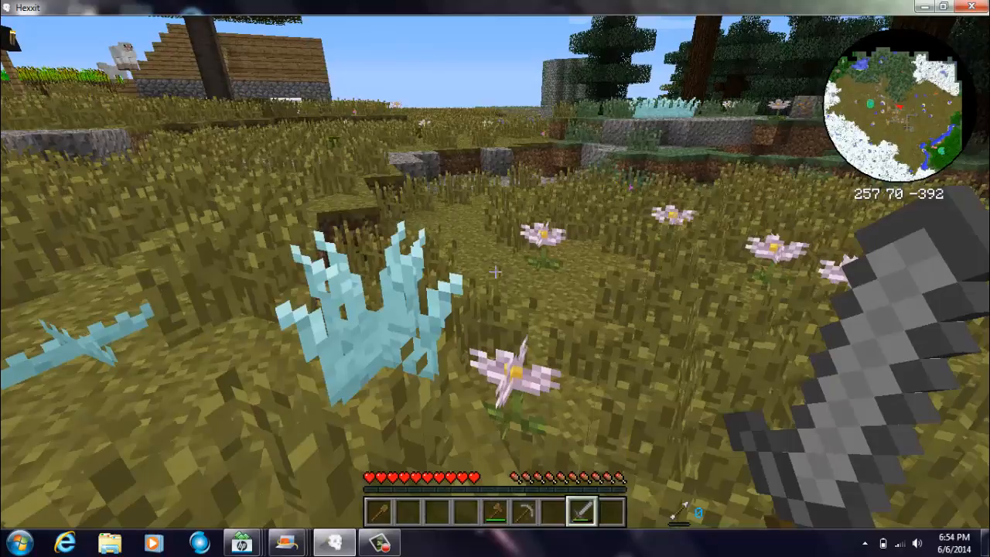
mouse_move(495, 279)
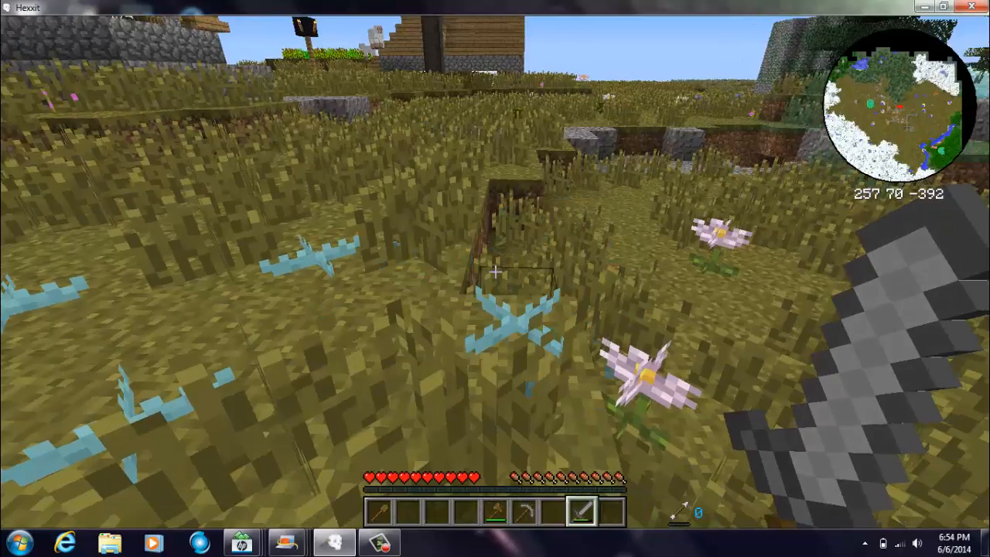
mouse_move(495, 278)
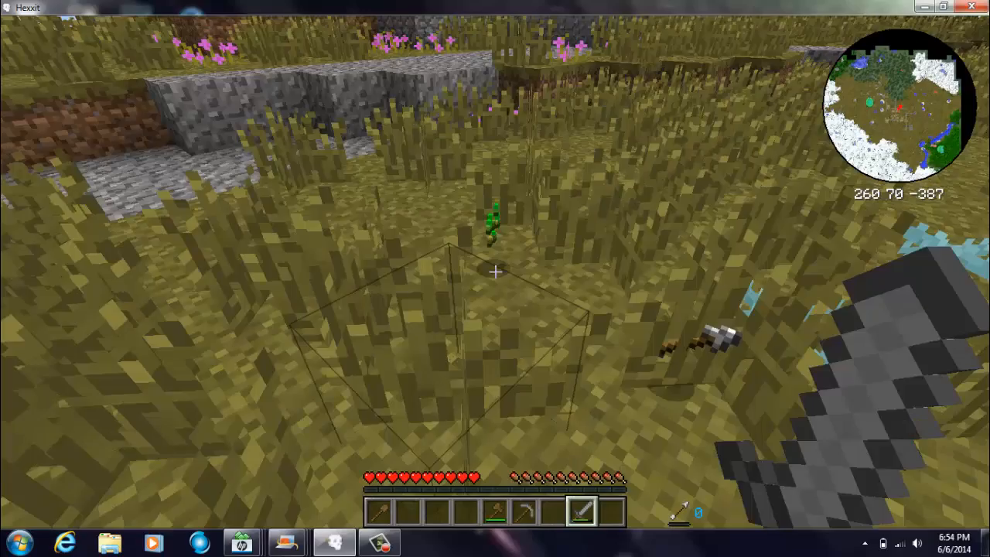
mouse_move(495, 279)
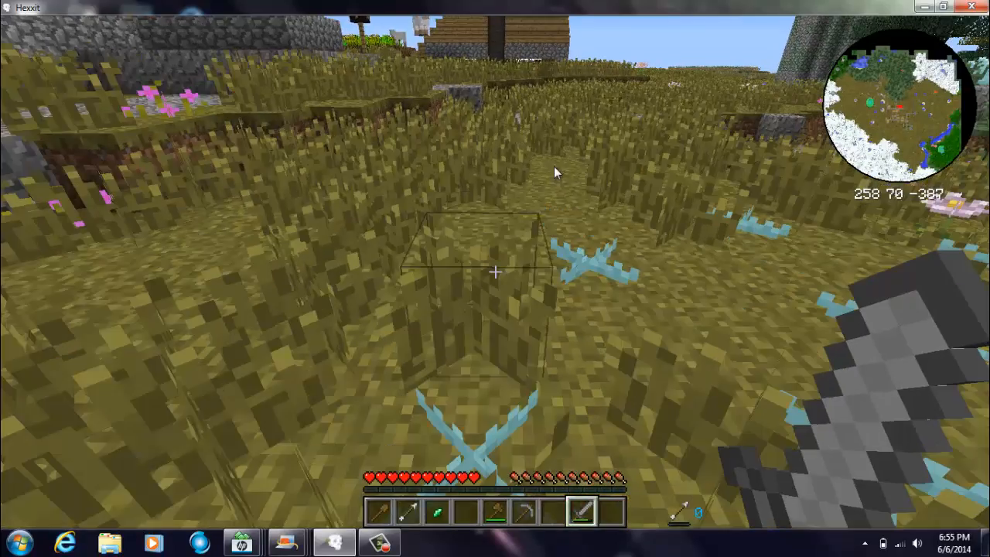
Review the carried items and newly gathered grass-field drops in the inventory.
key(e)
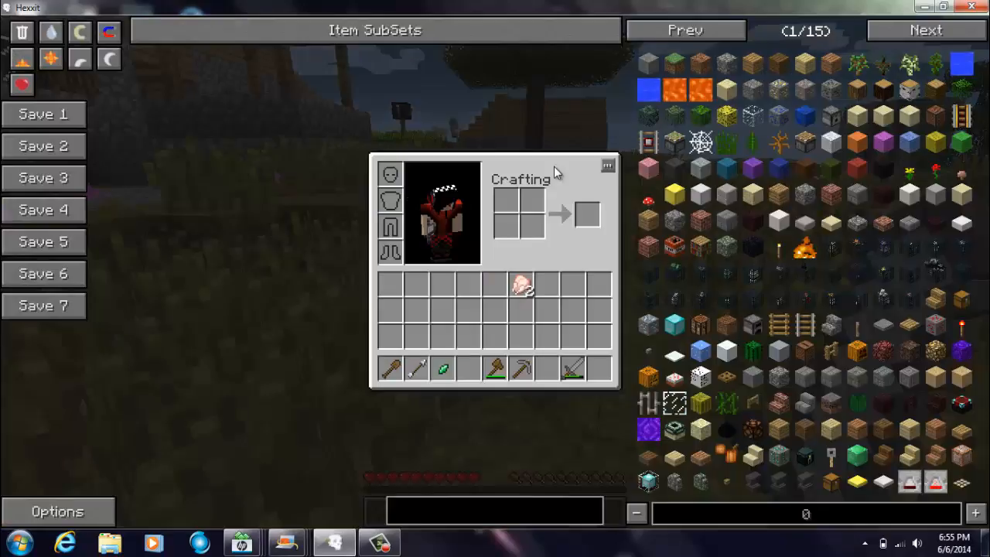
mouse_move(442, 368)
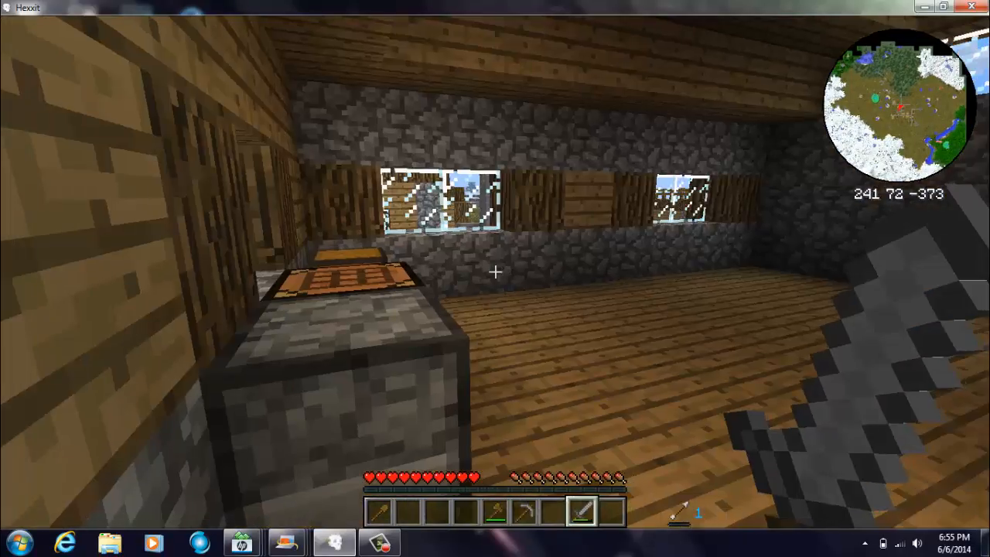
mouse_move(495, 278)
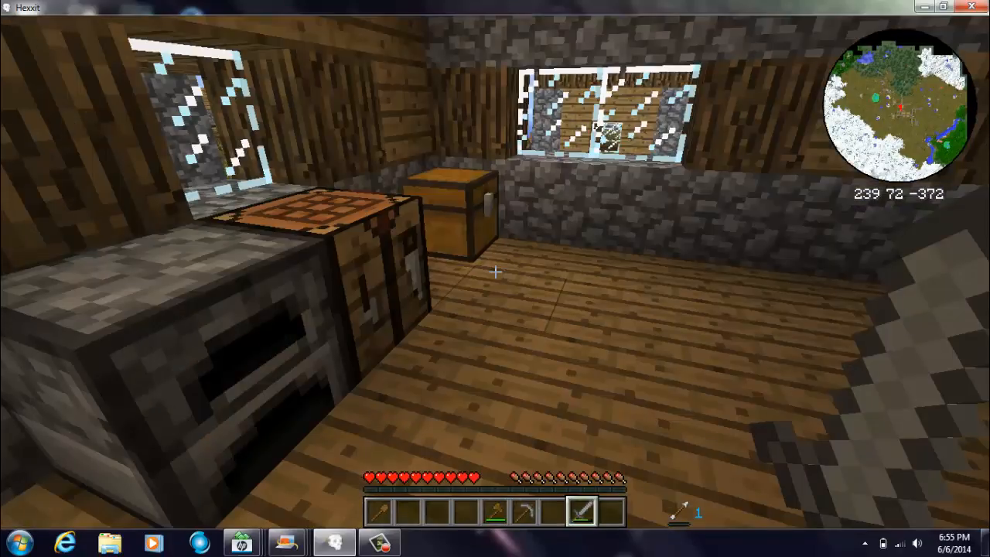
mouse_move(495, 270)
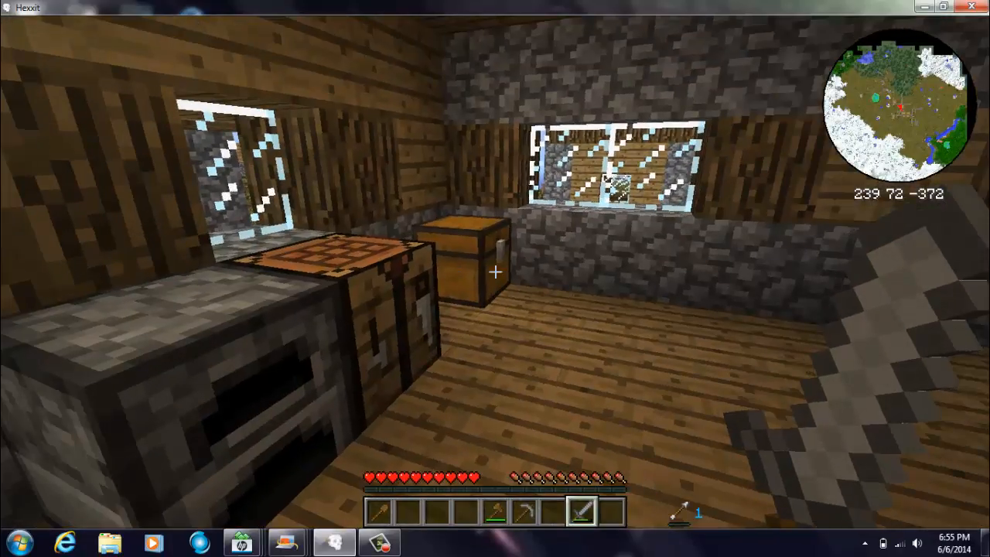
mouse_move(495, 278)
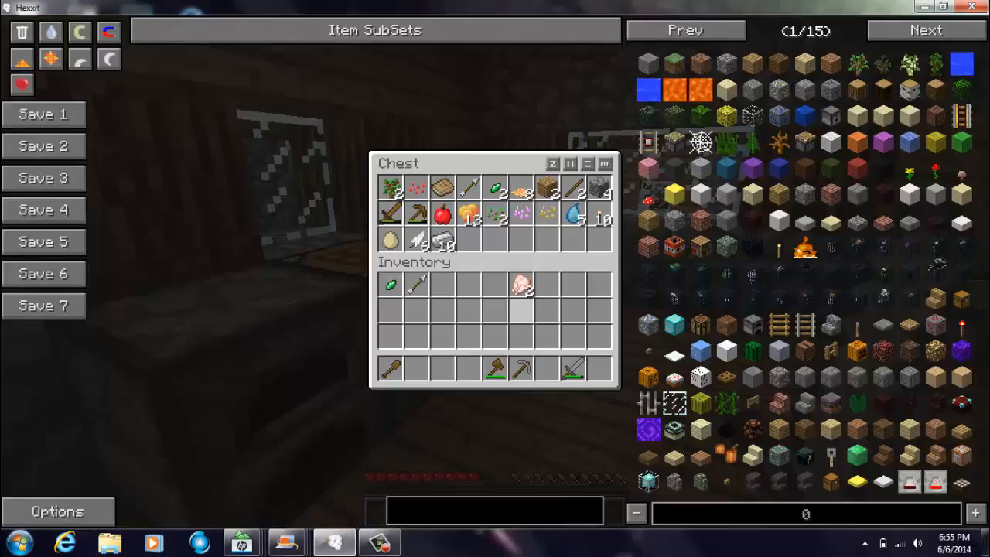
Close the house chest after viewing its contents, before checking the furnace.
key(Escape)
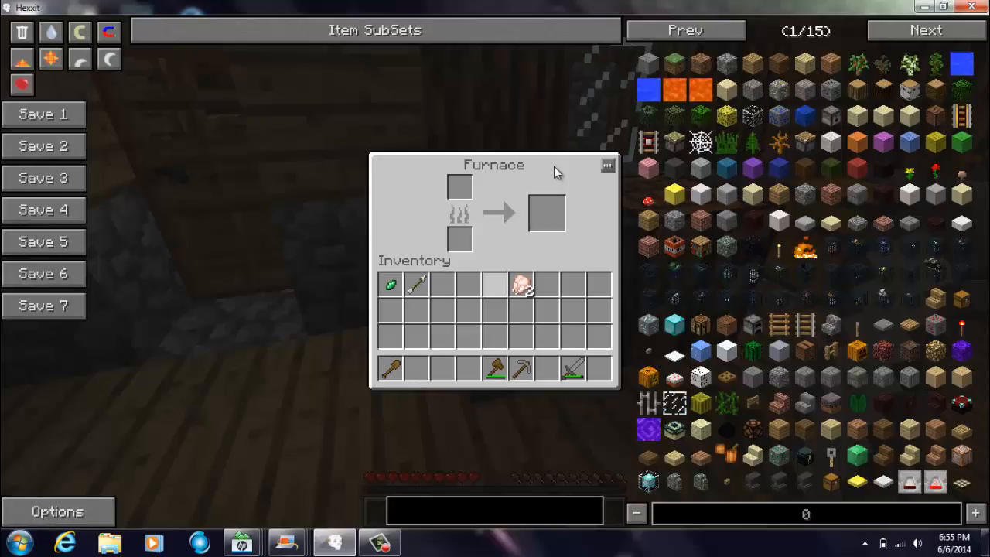
mouse_move(520, 286)
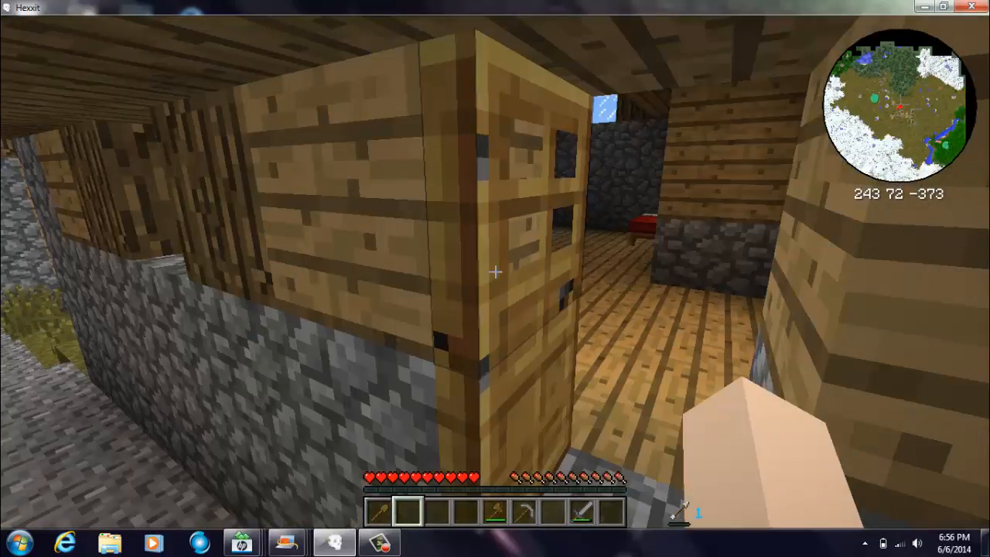
mouse_move(495, 278)
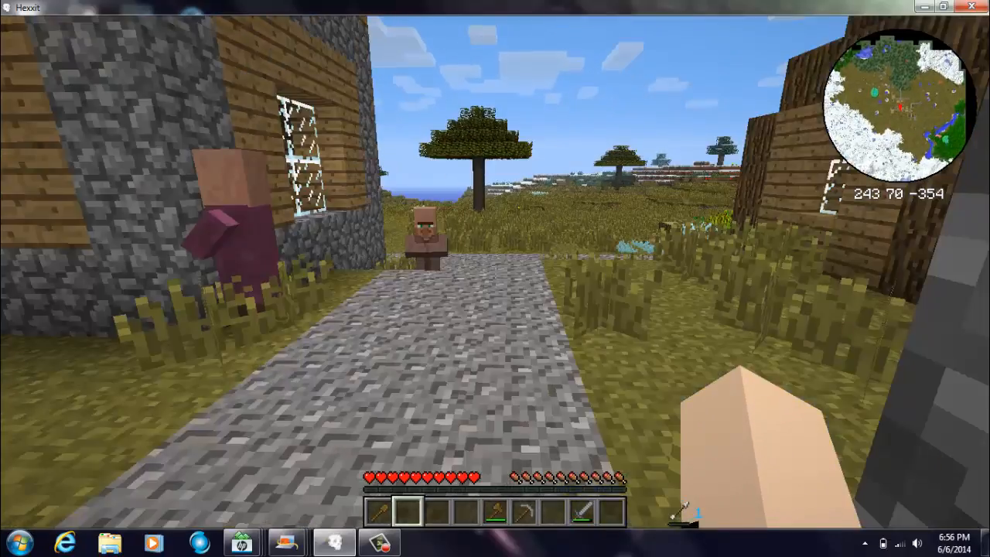
mouse_move(495, 278)
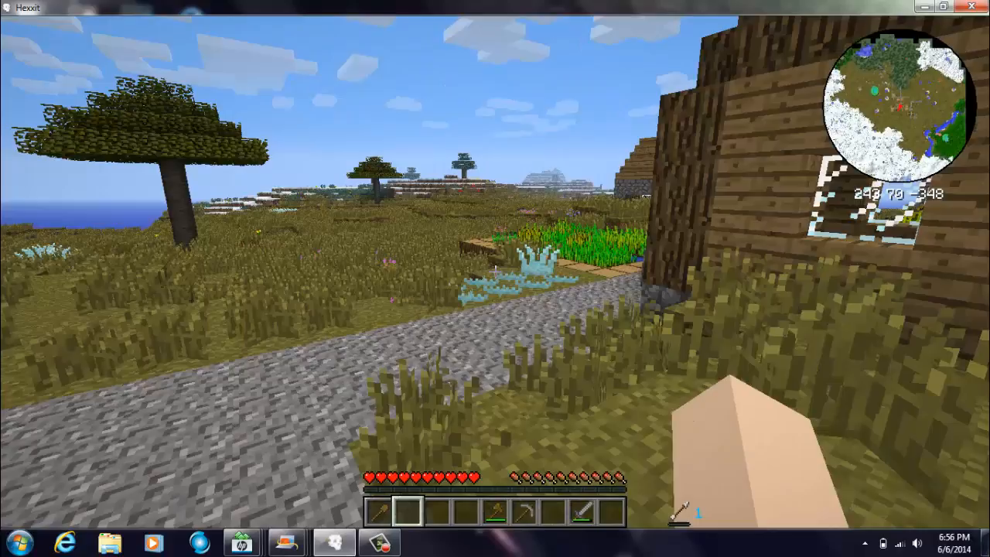
mouse_move(495, 278)
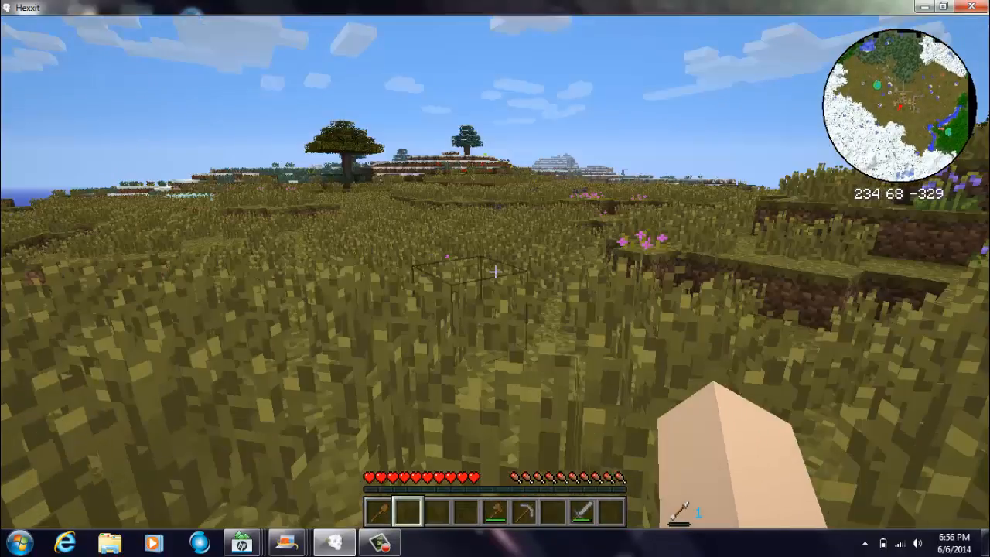
Walk forward out of the village along the gravel path onto the grassland.
key(w)
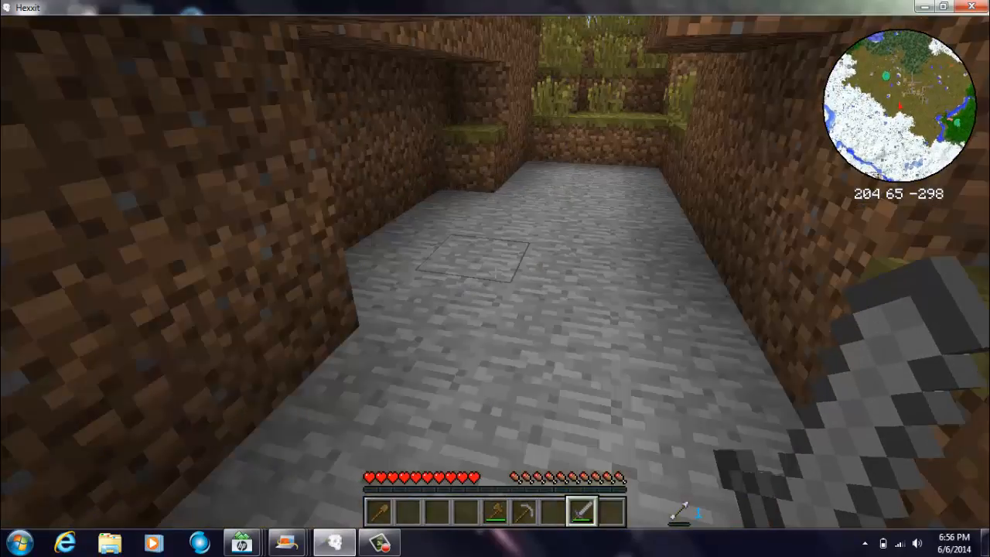
mouse_move(495, 271)
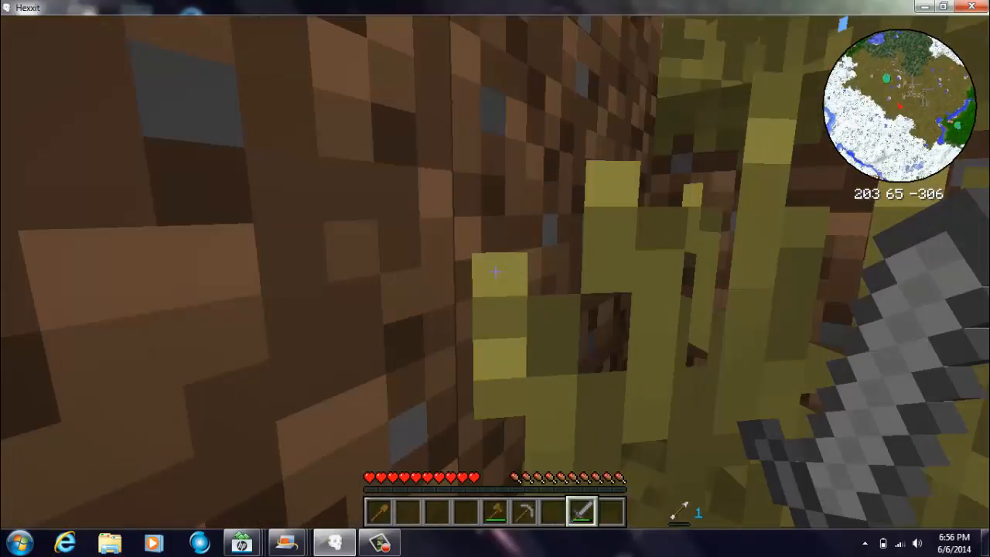
mouse_move(494, 270)
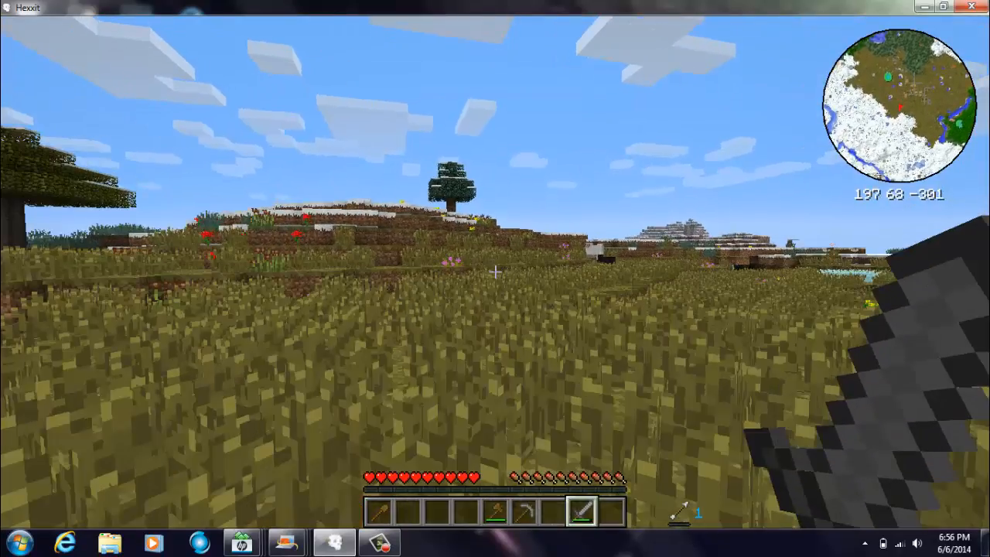
Walk forward through the stone-floored pit and back out across the field.
key(w)
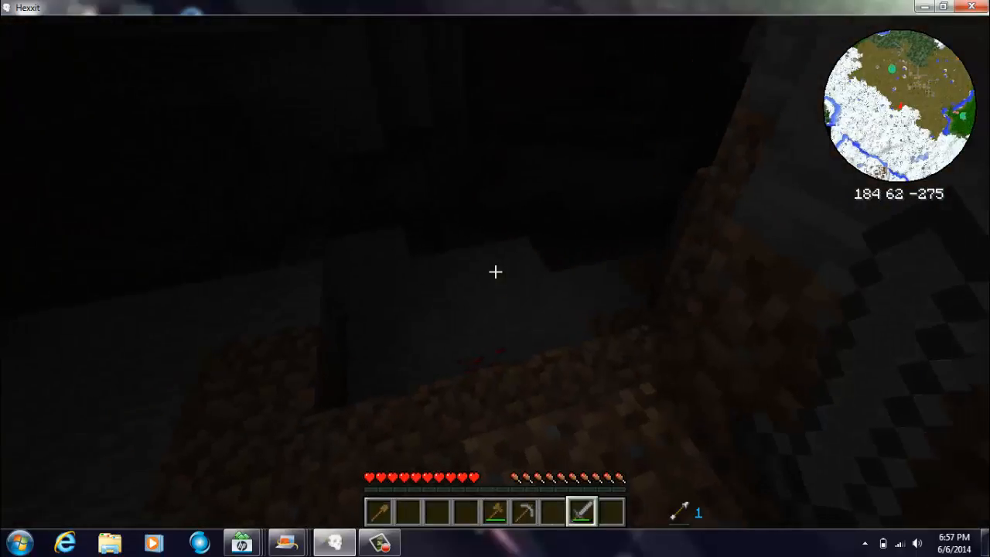
mouse_move(495, 272)
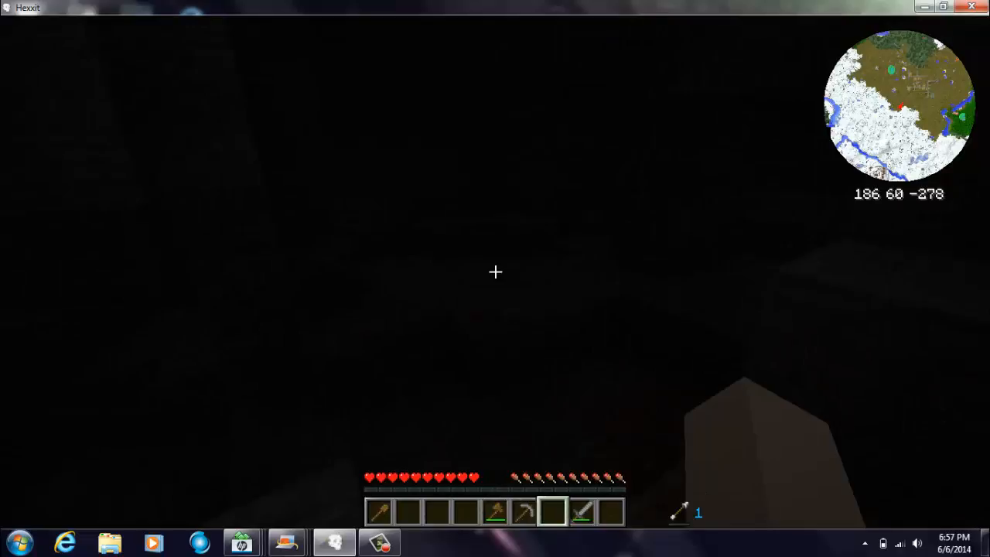
Switch hotbar slots while mining in the dark tunnel, gathering twelve blocks.
scroll(down, 3)
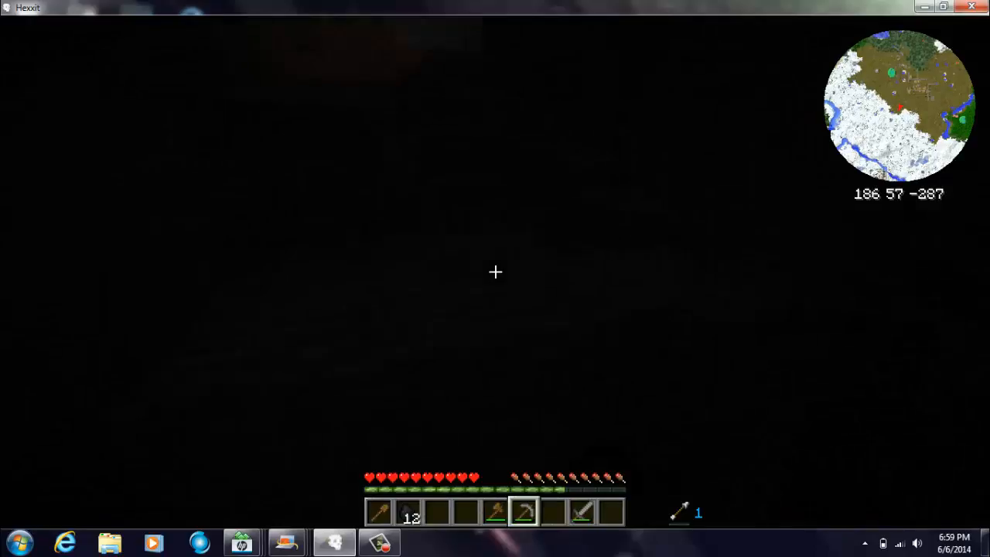
key(w)
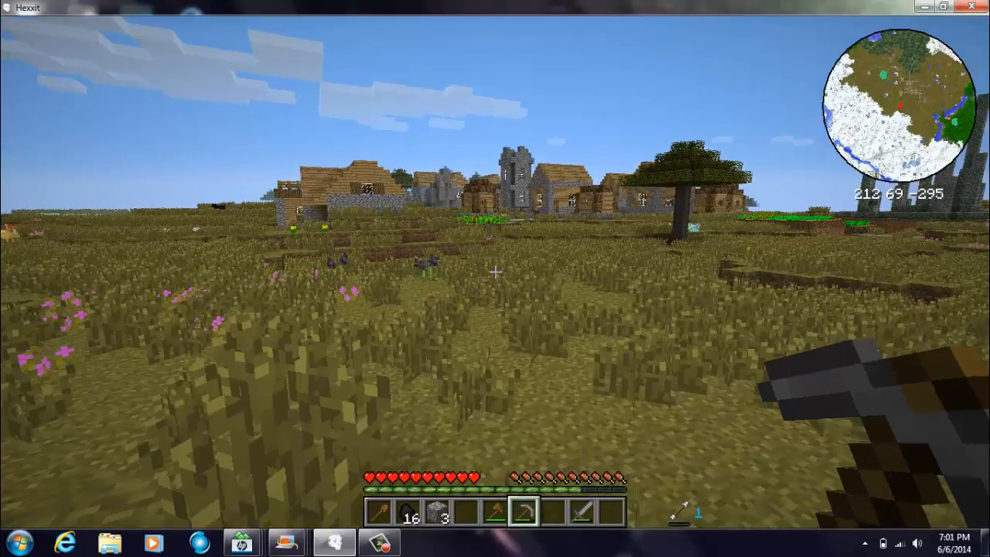
Walk across the field to the village stone wall and pause on the game menu.
key(w)
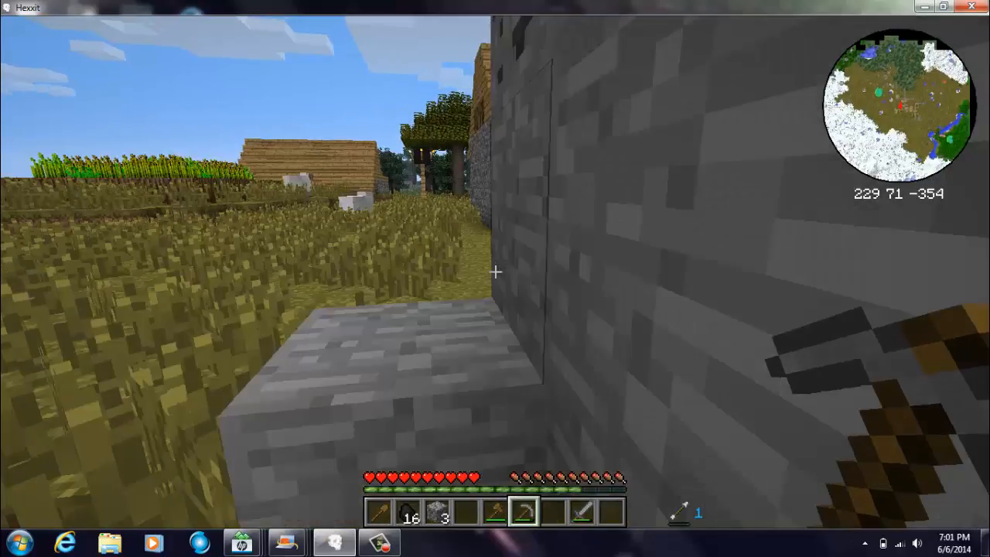
key(Escape)
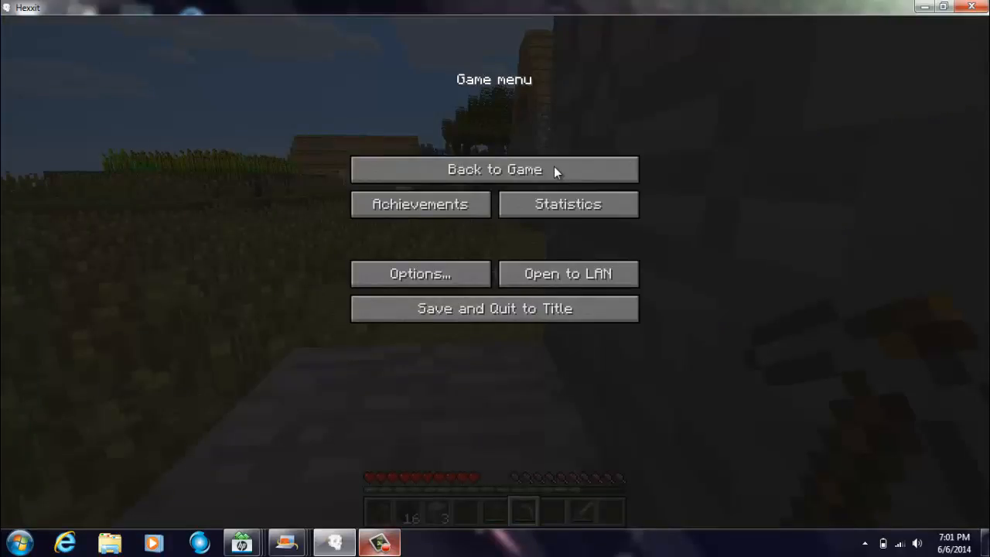